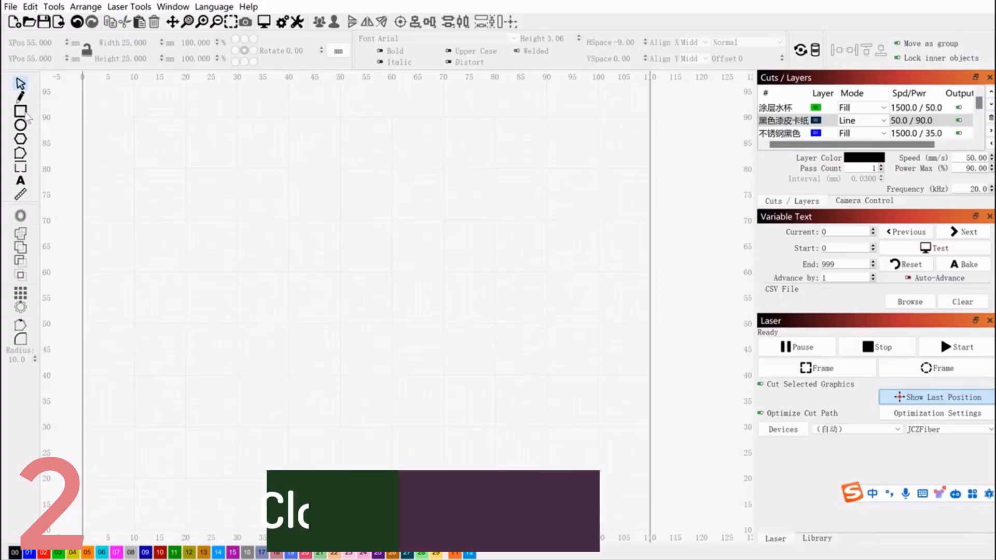
Draw a 25 mm square on the canvas and move it to the page center.
left_click_drag(311, 229, 400, 321)
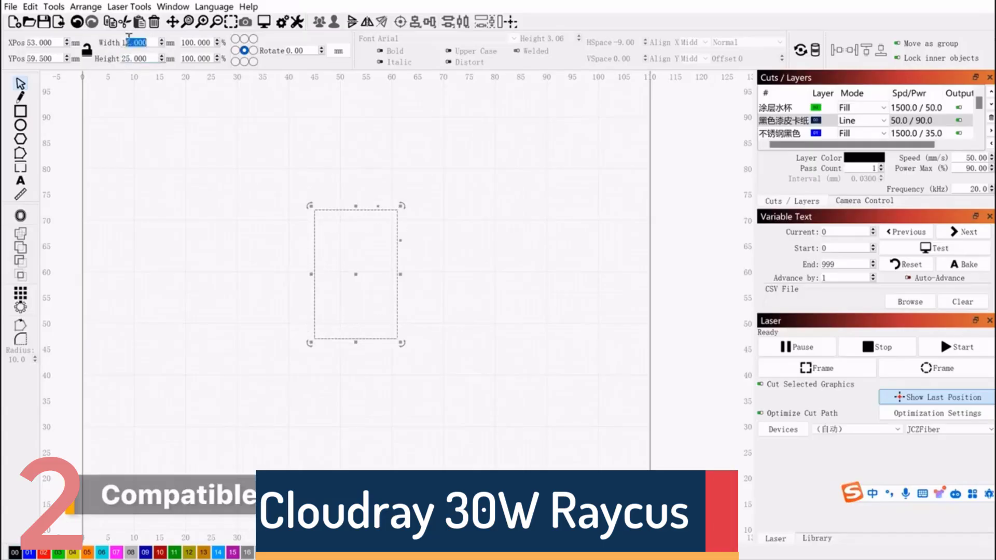
left_click(518, 21)
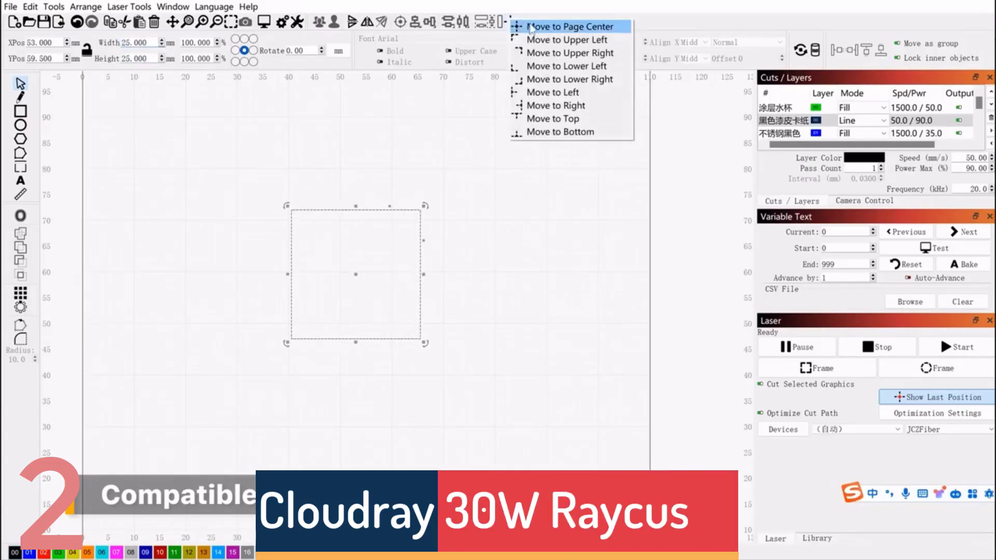
left_click(571, 26)
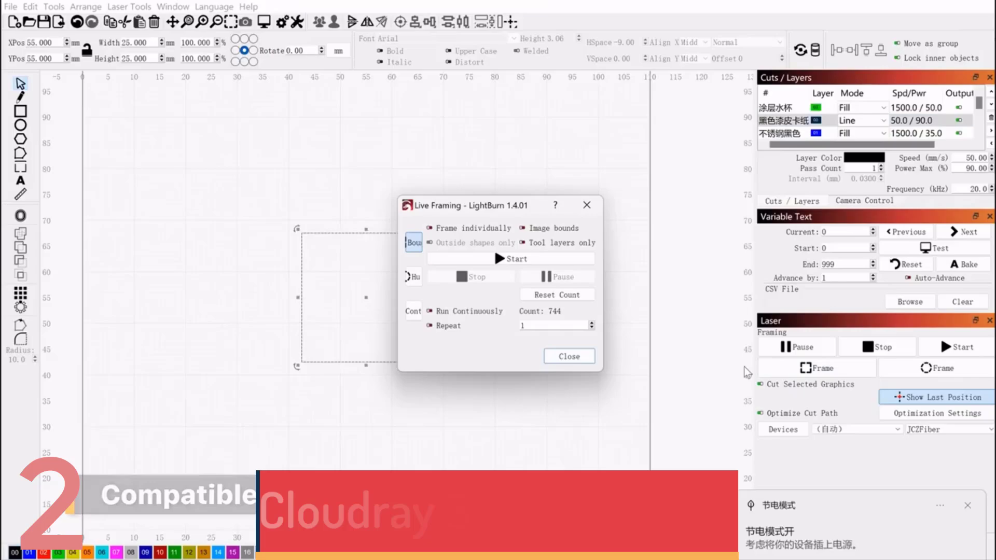